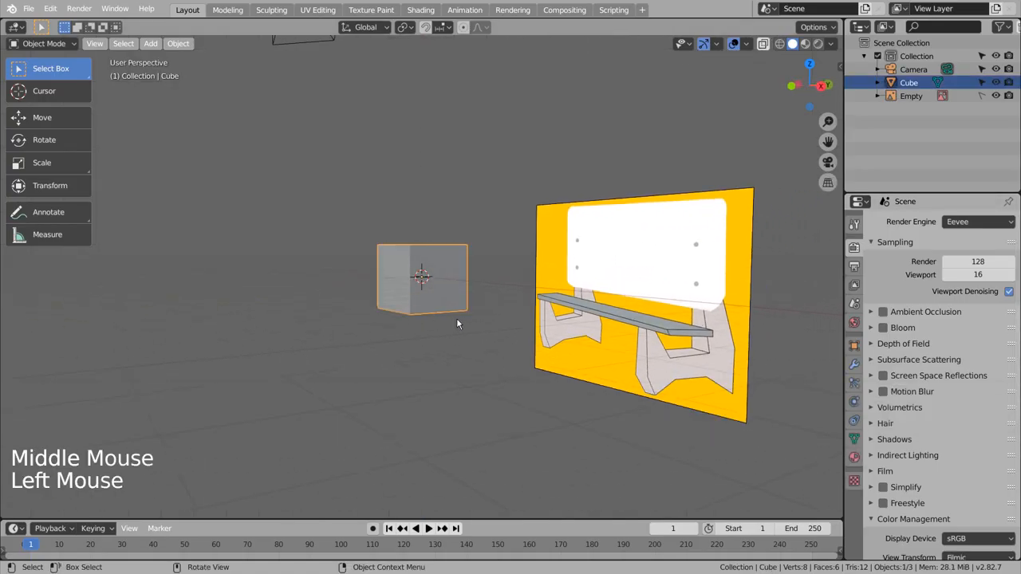
Step: Shrink the default cube and enter Edit Mode to extrude the base and feet
{"action": "key", "text": "s"}
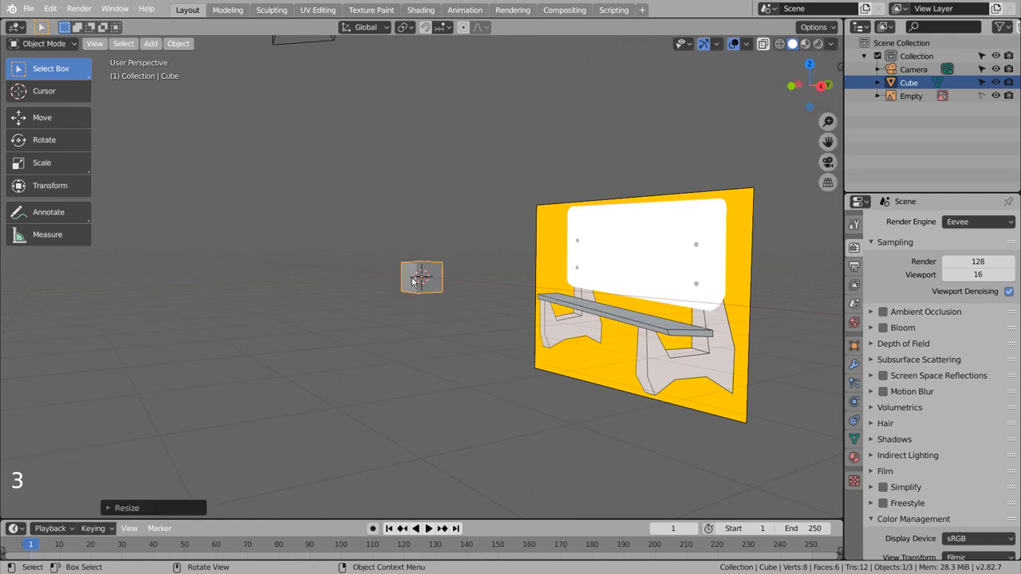
{"action": "key", "text": "Tab"}
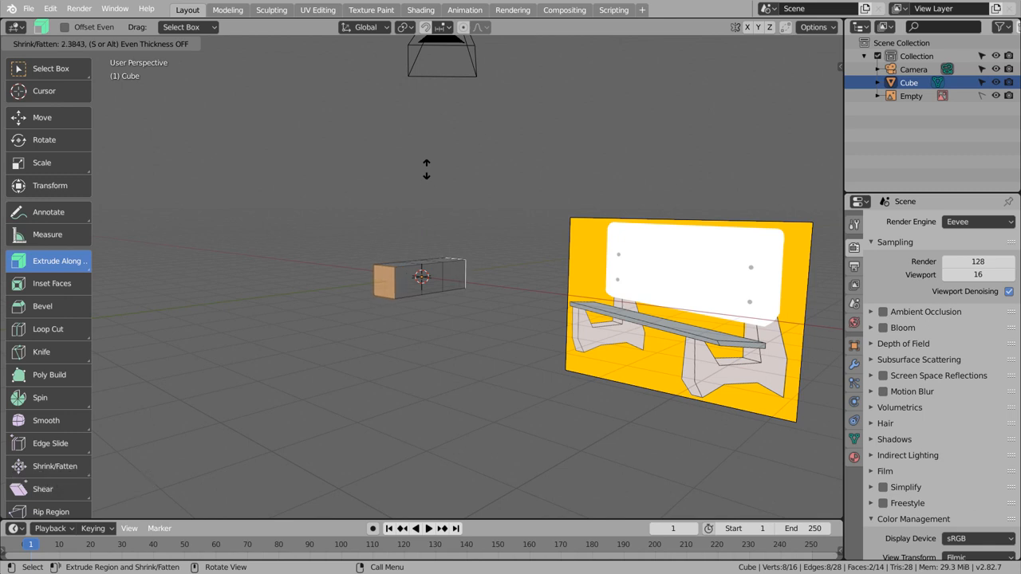
{"action": "mouse_move", "coordinate": [429, 159]}
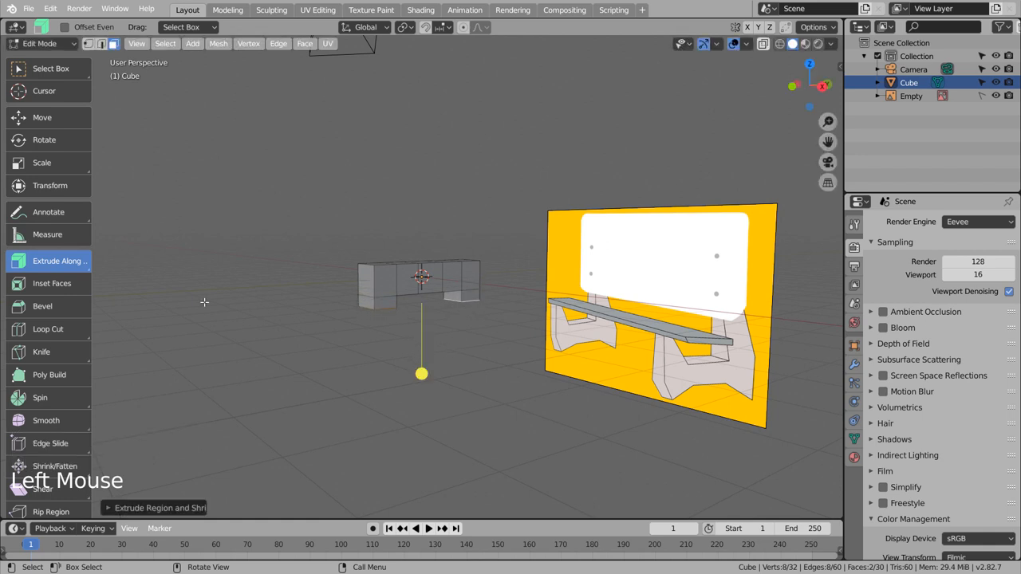
Step: Select the bottom faces of both feet and scale them wider into flared bases
{"action": "left_click", "coordinate": [41, 163]}
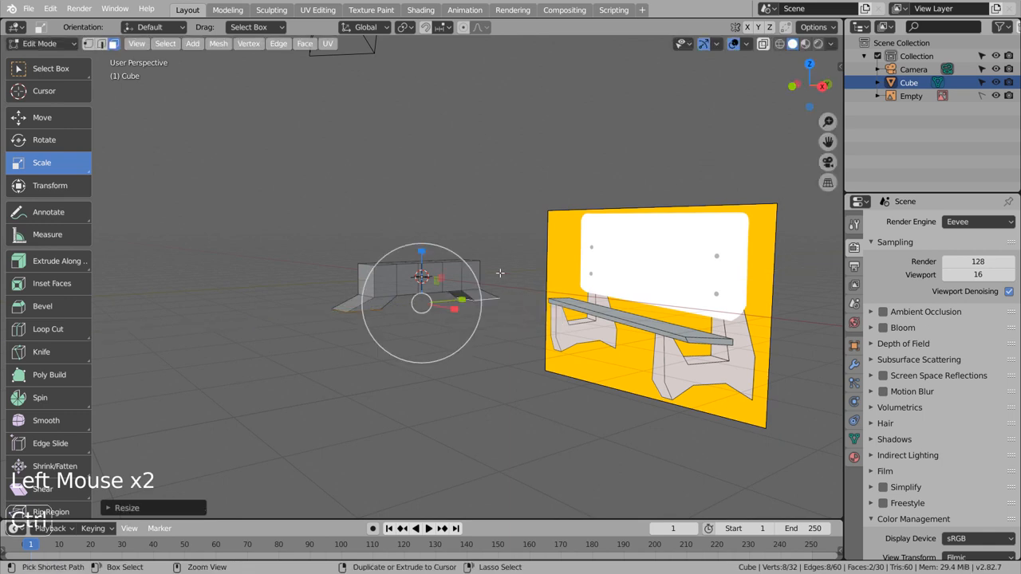
{"action": "key", "text": "s"}
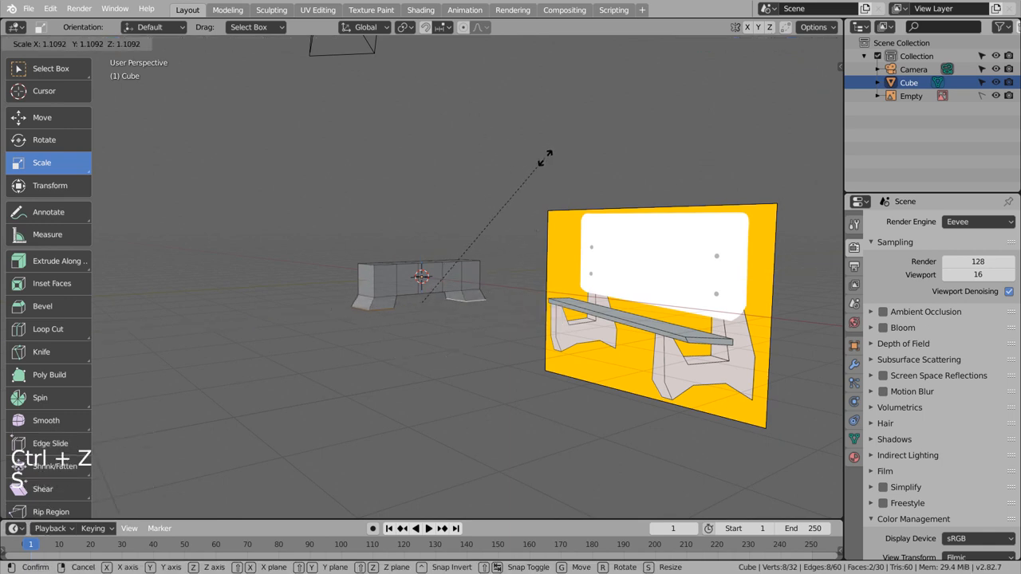
{"action": "mouse_move", "coordinate": [553, 168]}
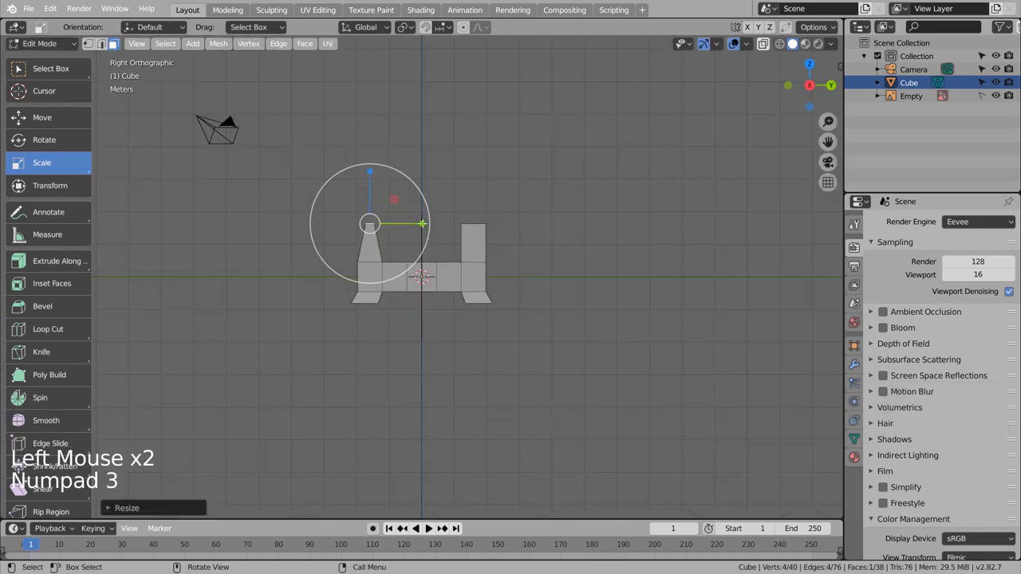
Step: Move vertices to taper the top of the sloped back support
{"action": "key", "text": "g"}
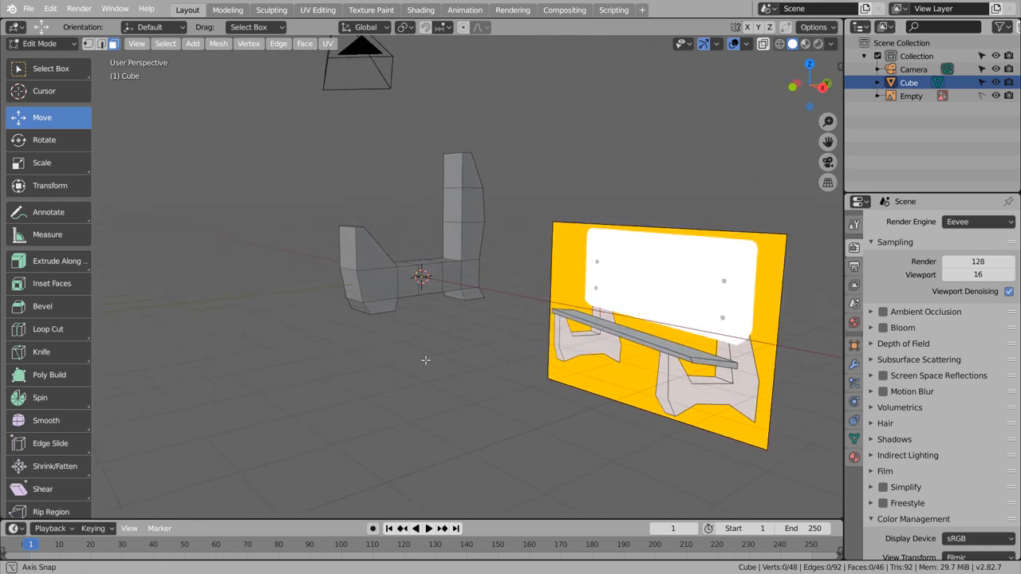
Step: Duplicate the side leg in Object Mode and move the copy to the other end
{"action": "key", "text": "Tab"}
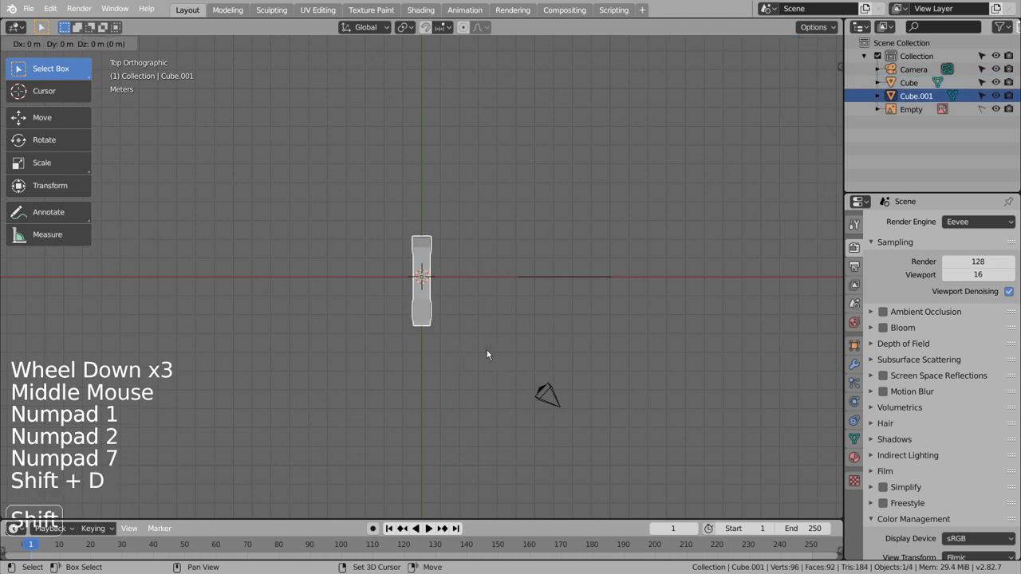
{"action": "left_click_drag", "start_coordinate": [421, 279], "coordinate": [139, 279]}
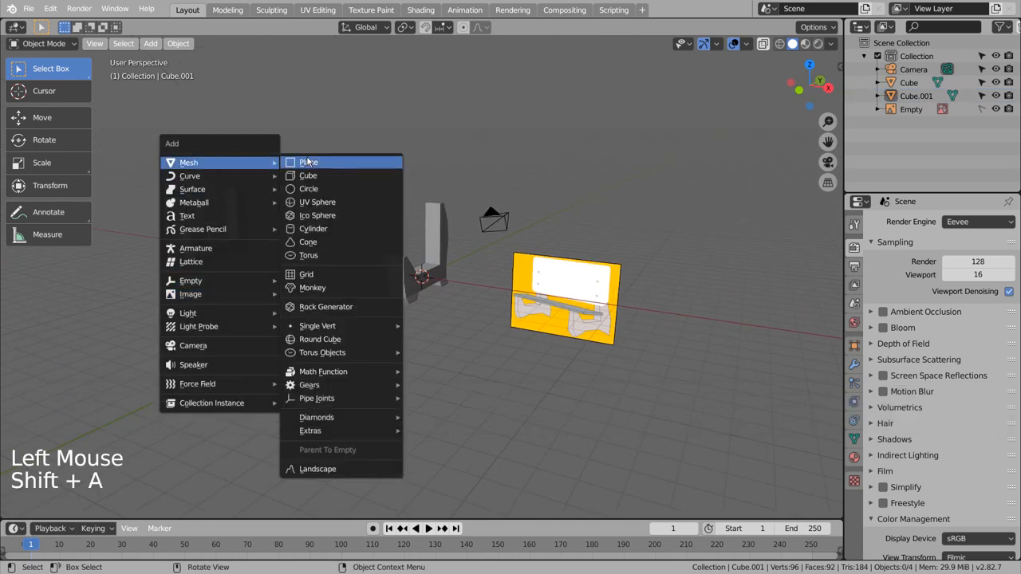
Step: Add a cube, raise it above the legs, and stretch it into seat and backrest panels
{"action": "left_click", "coordinate": [307, 175]}
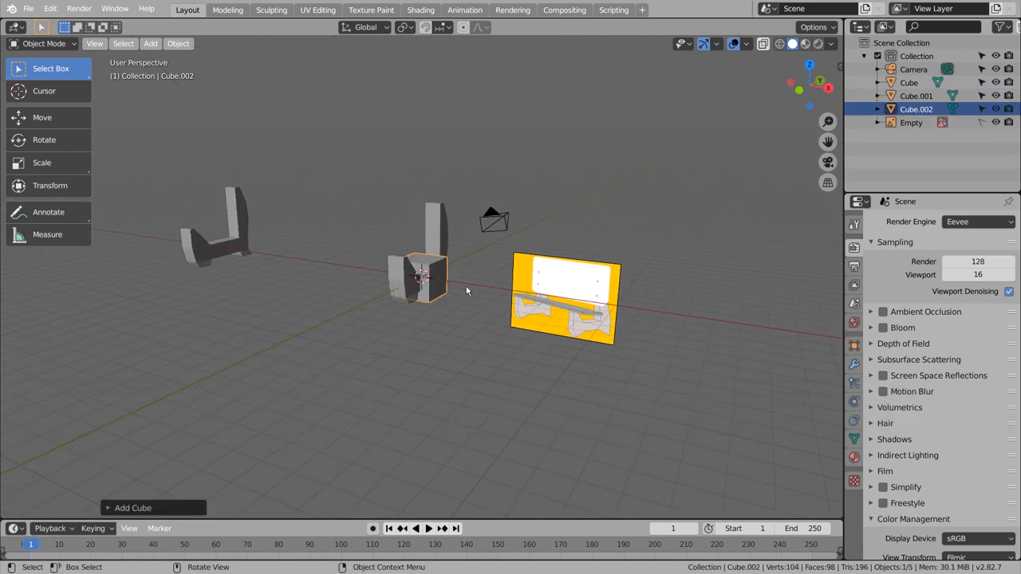
{"action": "key", "text": "g"}
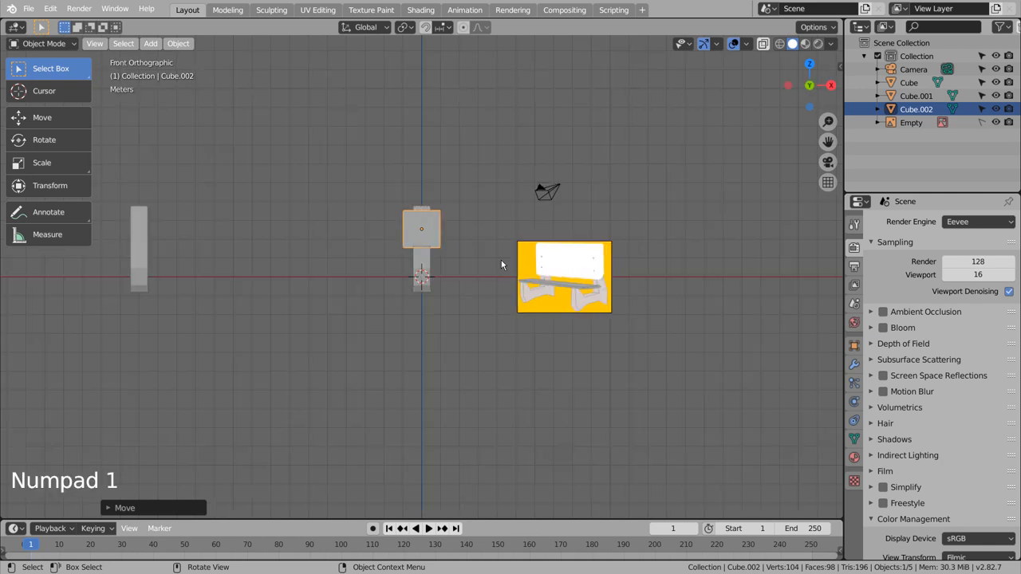
{"action": "mouse_move", "coordinate": [503, 285]}
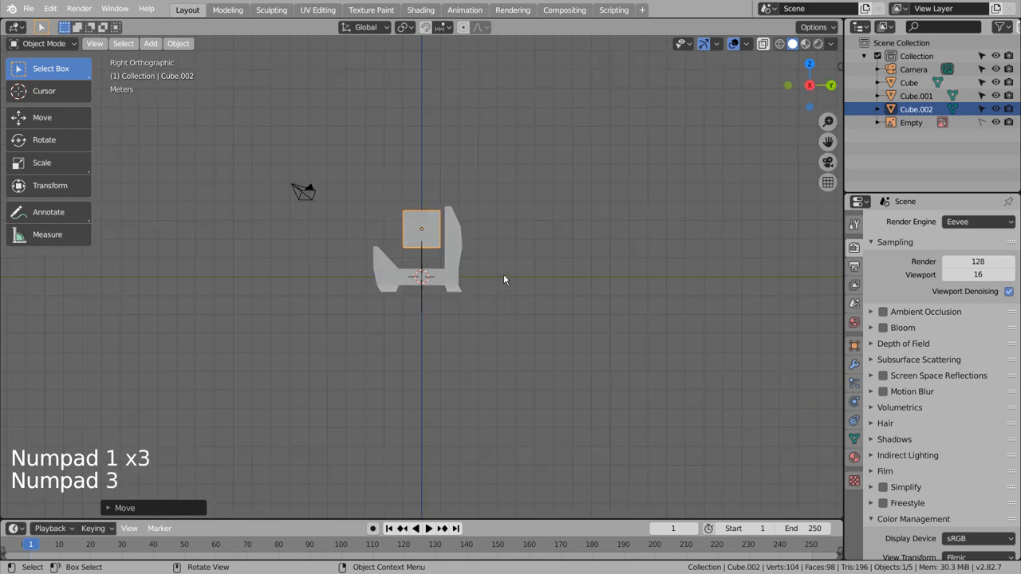
{"action": "scroll", "scroll_direction": "up", "scroll_amount": 3}
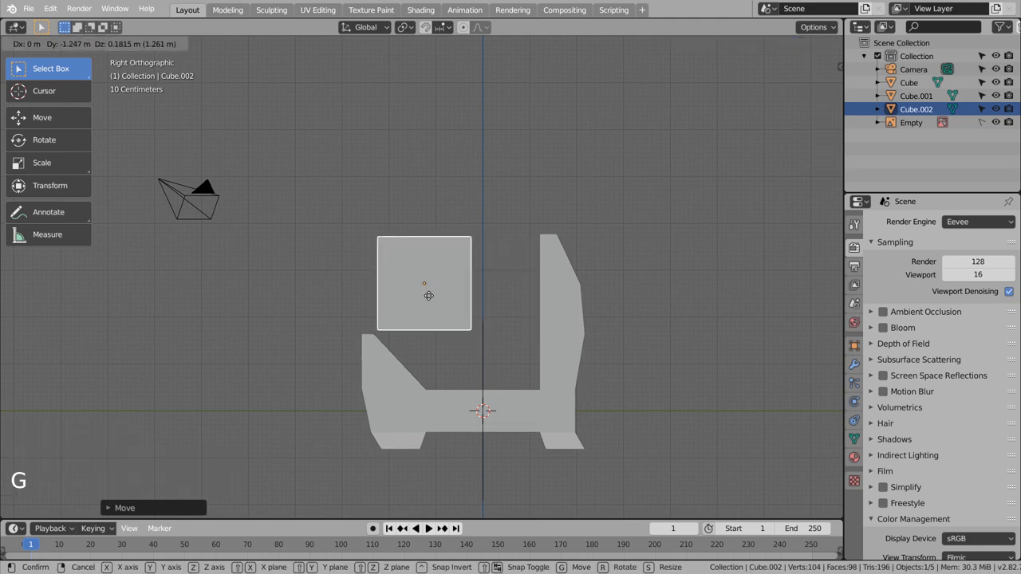
{"action": "mouse_move", "coordinate": [394, 297]}
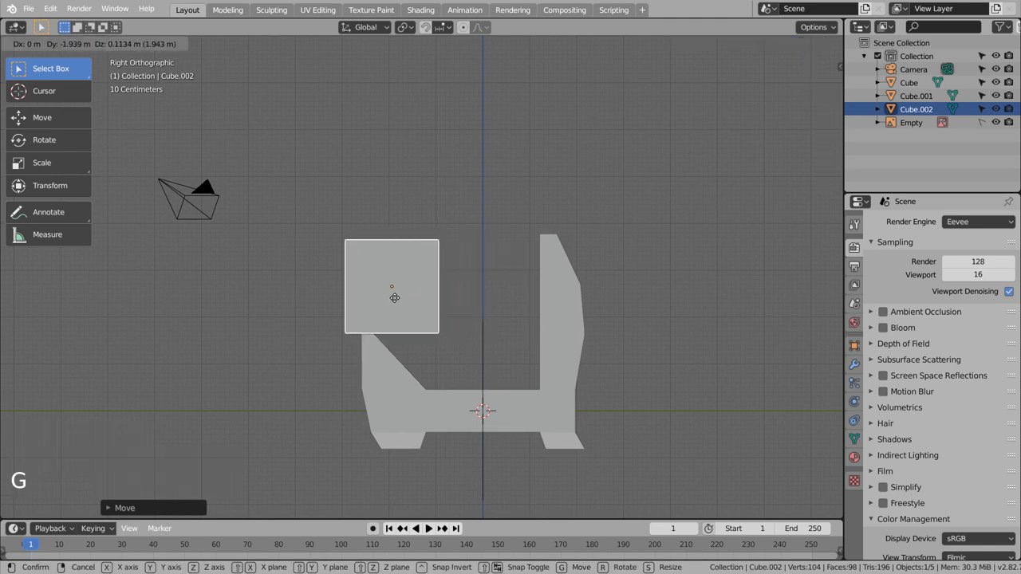
{"action": "mouse_move", "coordinate": [385, 298]}
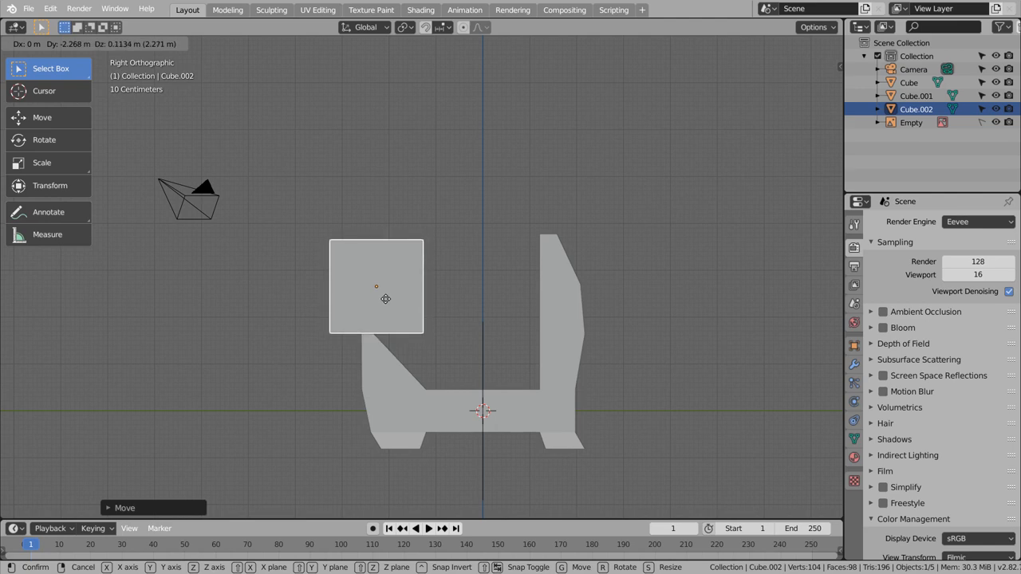
{"action": "key", "text": "Tab"}
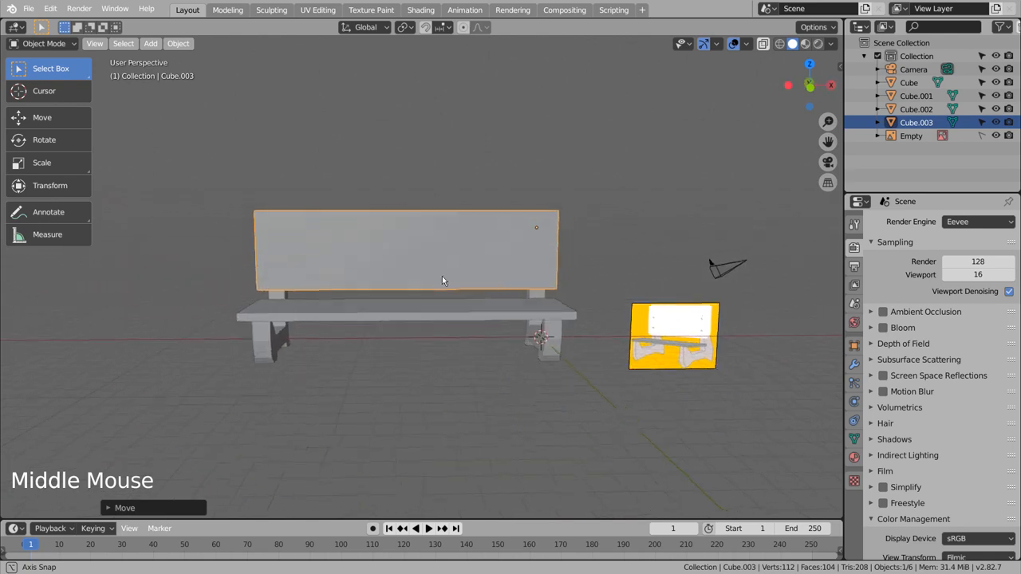
Step: Apply the backrest panel's scale from the Ctrl+A Apply menu
{"action": "key", "text": "Tab"}
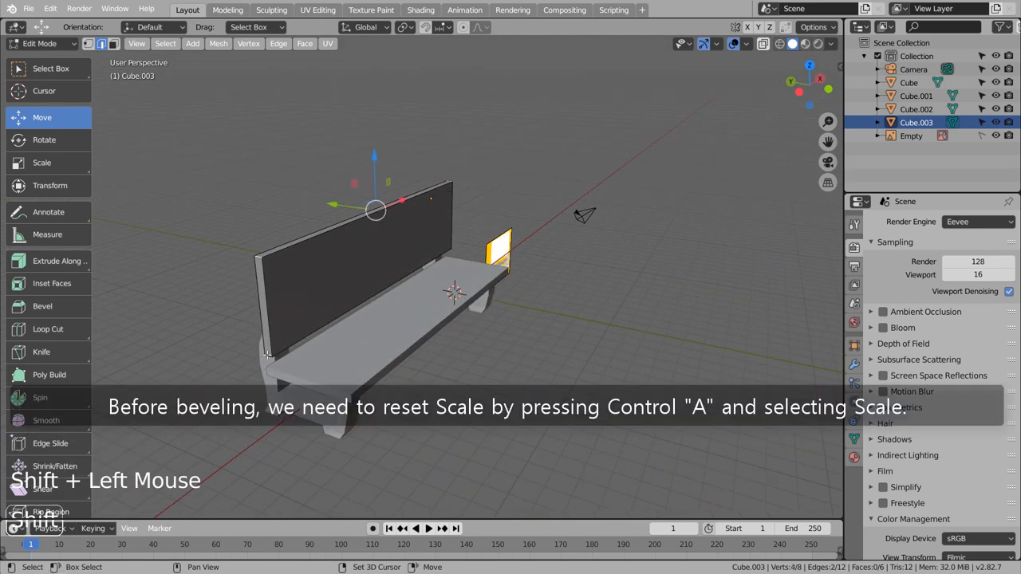
{"action": "key", "text": "ctrl+a"}
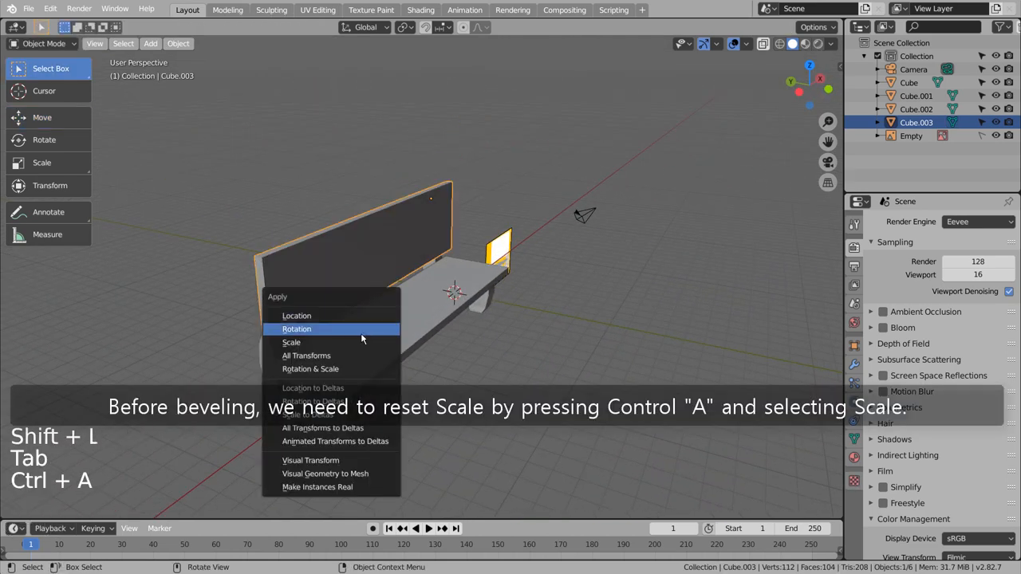
{"action": "left_click", "coordinate": [291, 342]}
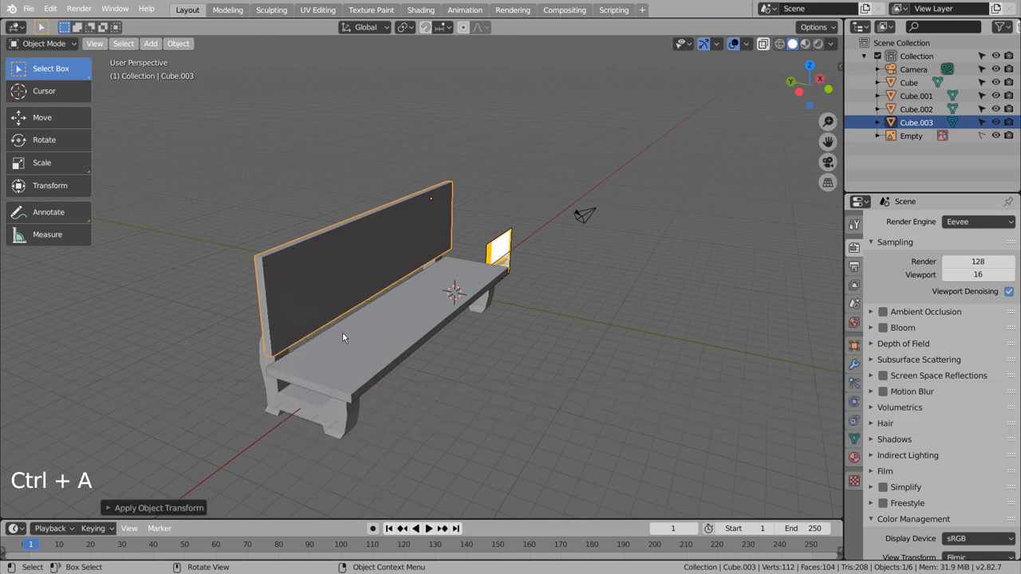
Step: Bevel the backrest's top corner edges with multiple segments to round them
{"action": "key", "text": "Tab"}
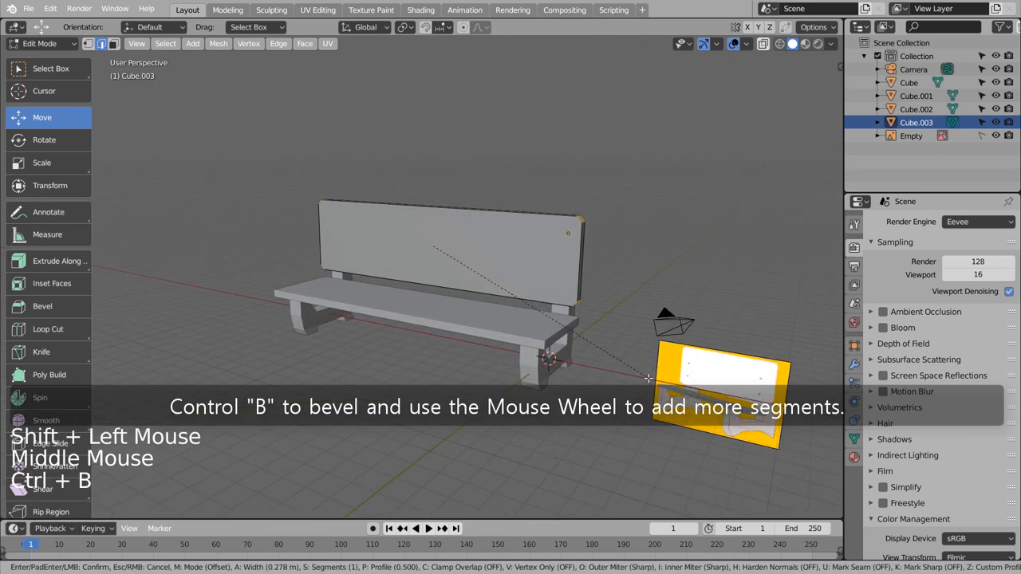
{"action": "scroll", "scroll_direction": "up", "scroll_amount": 3}
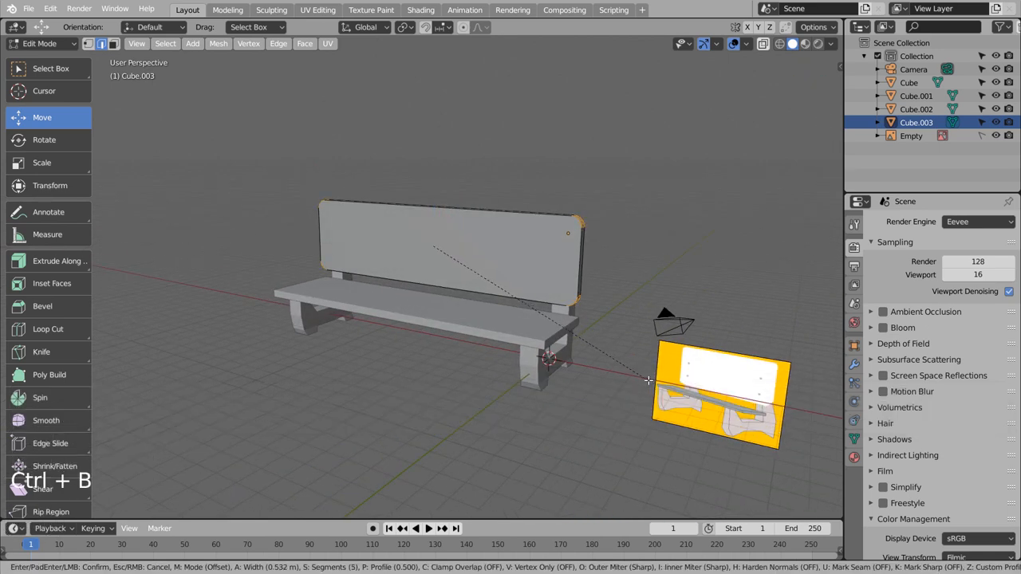
{"action": "key", "text": "Tab"}
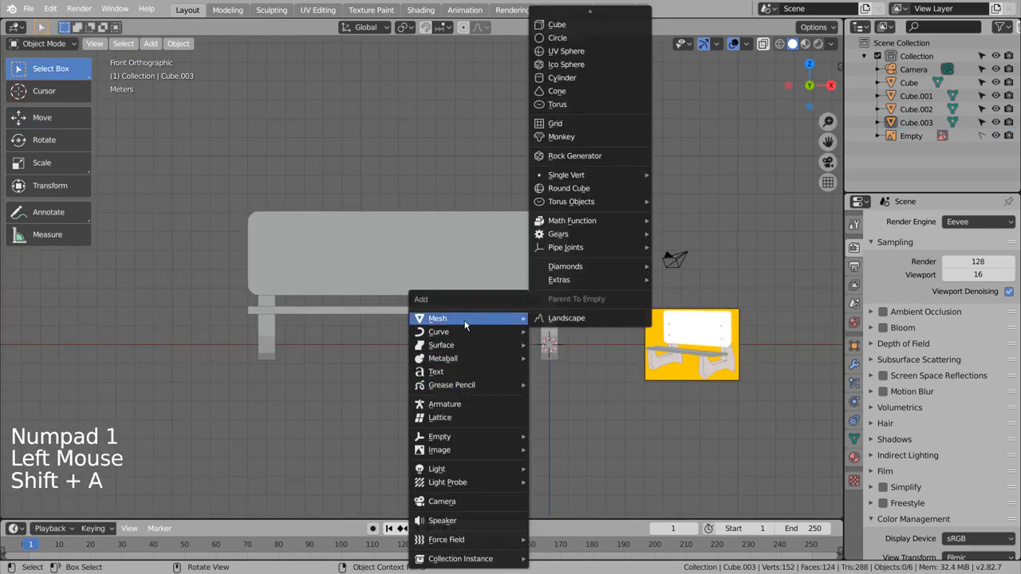
{"action": "mouse_move", "coordinate": [567, 51]}
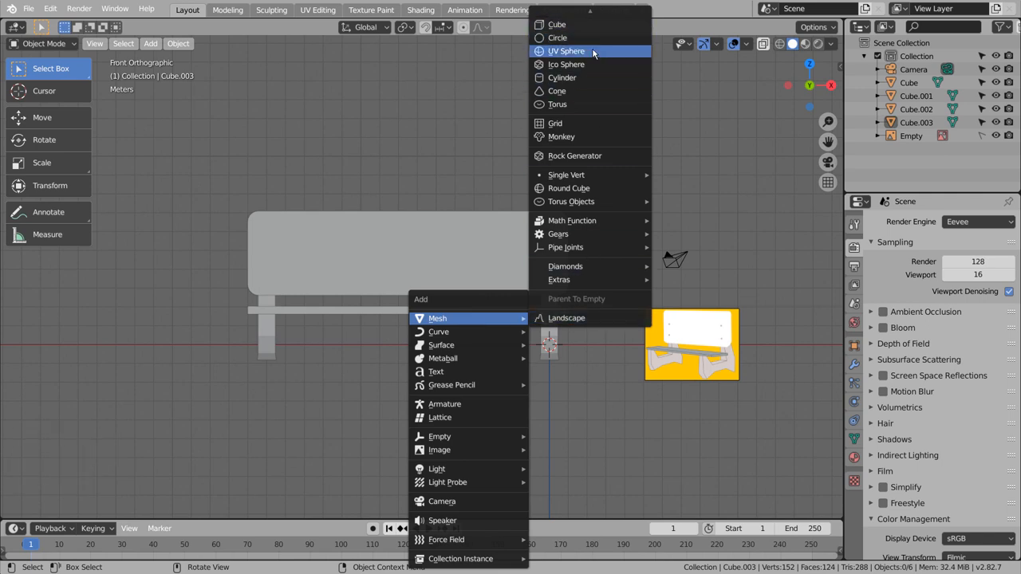
Step: Add a UV sphere, shrink it onto the backrest near the right leg, and duplicate it
{"action": "left_click", "coordinate": [567, 51]}
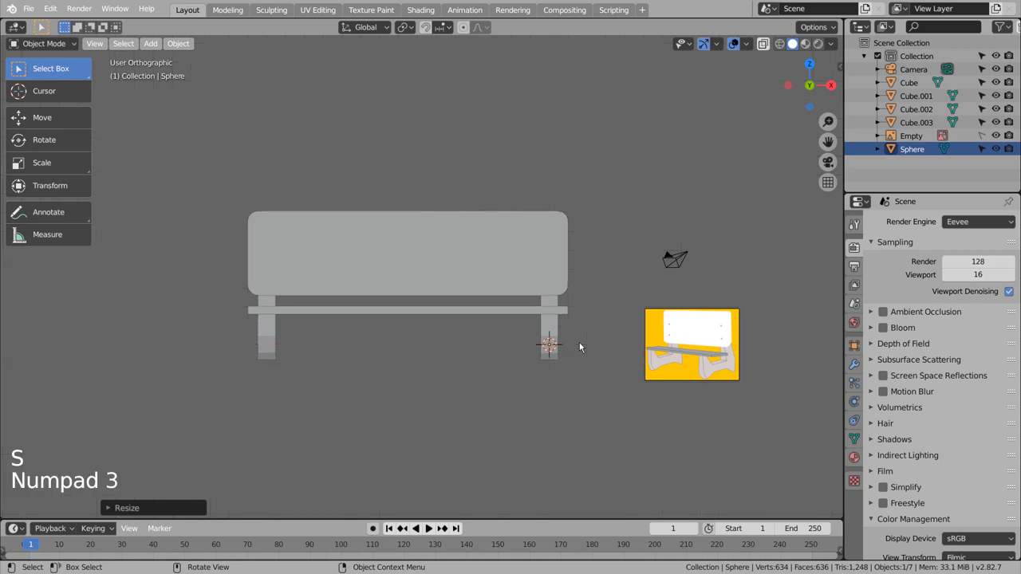
{"action": "key", "text": "g"}
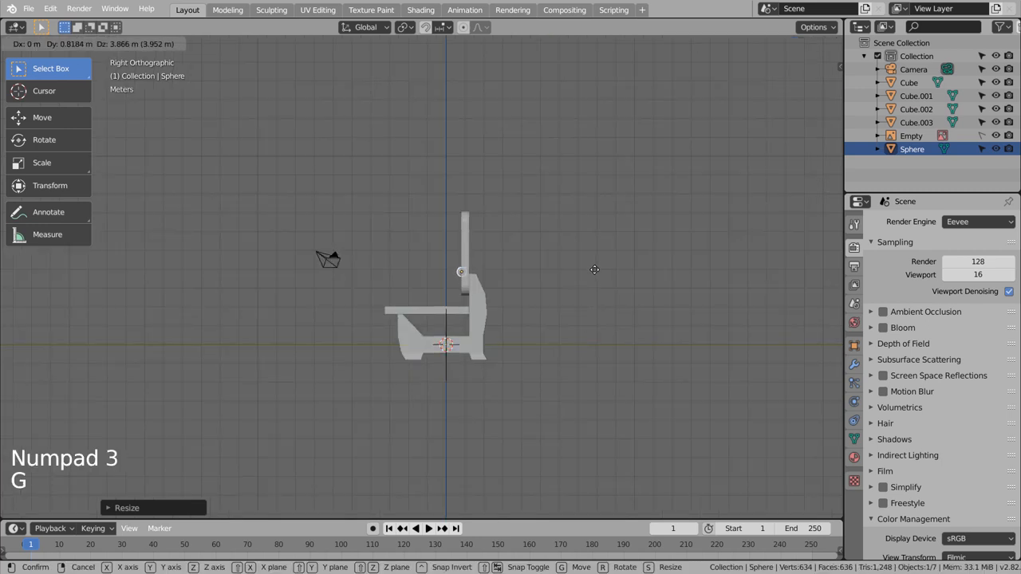
{"action": "scroll", "scroll_direction": "up", "scroll_amount": 3}
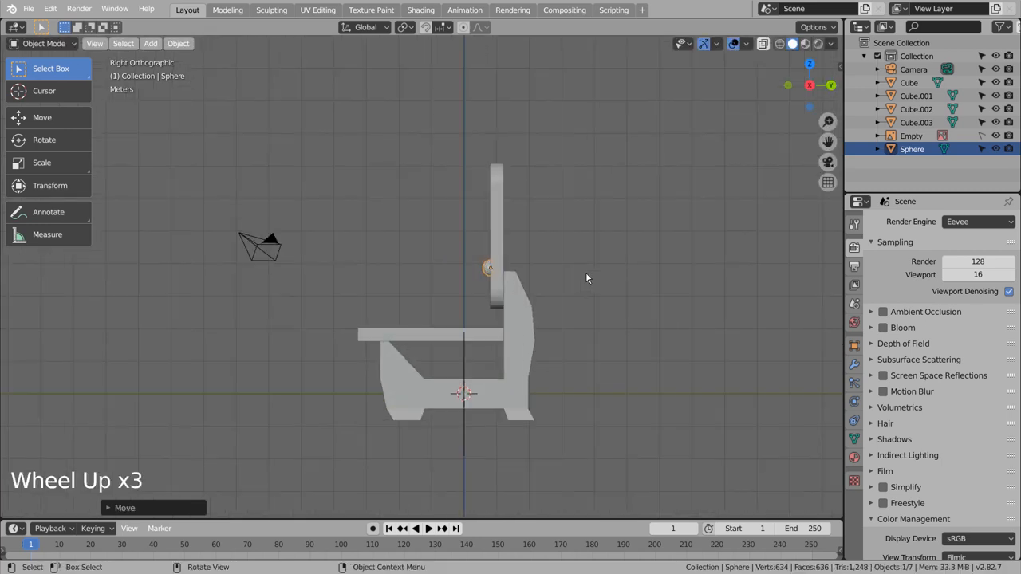
{"action": "scroll", "scroll_direction": "up", "scroll_amount": 3}
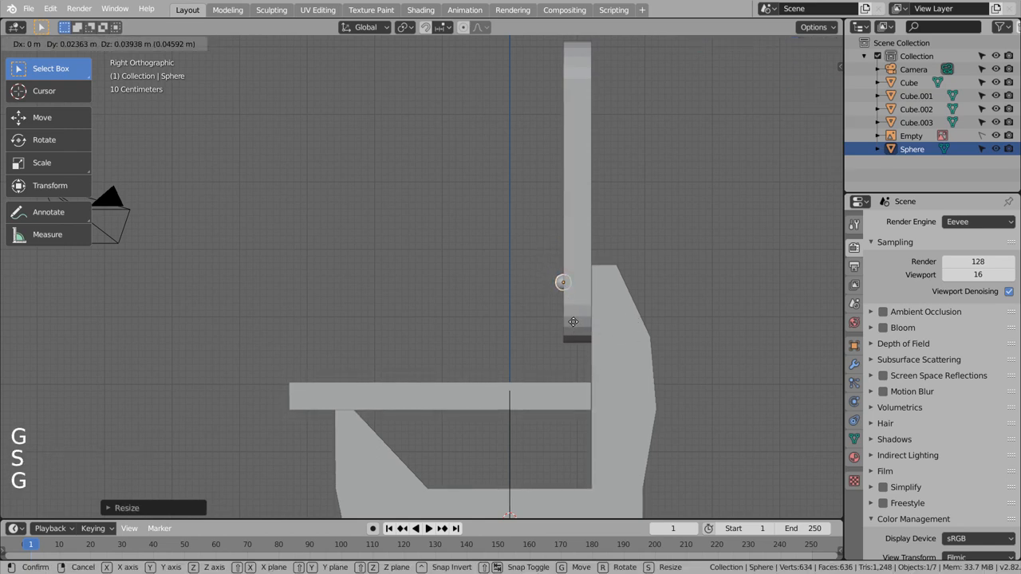
{"action": "key", "text": "shift+d"}
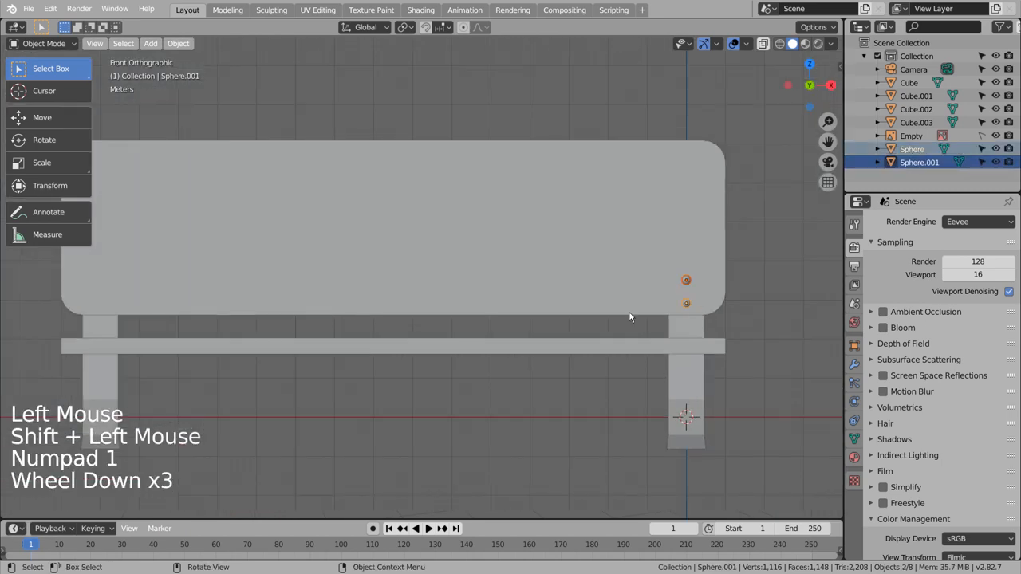
Step: Duplicate both bolt spheres and place the copies at the backrest's left end
{"action": "key", "text": "shift+d"}
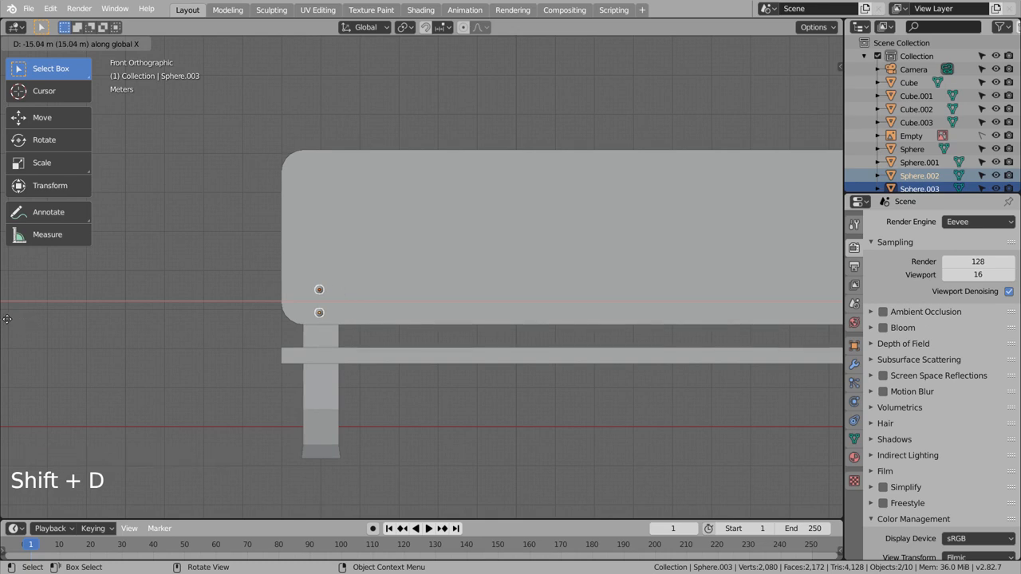
{"action": "left_click", "coordinate": [265, 324]}
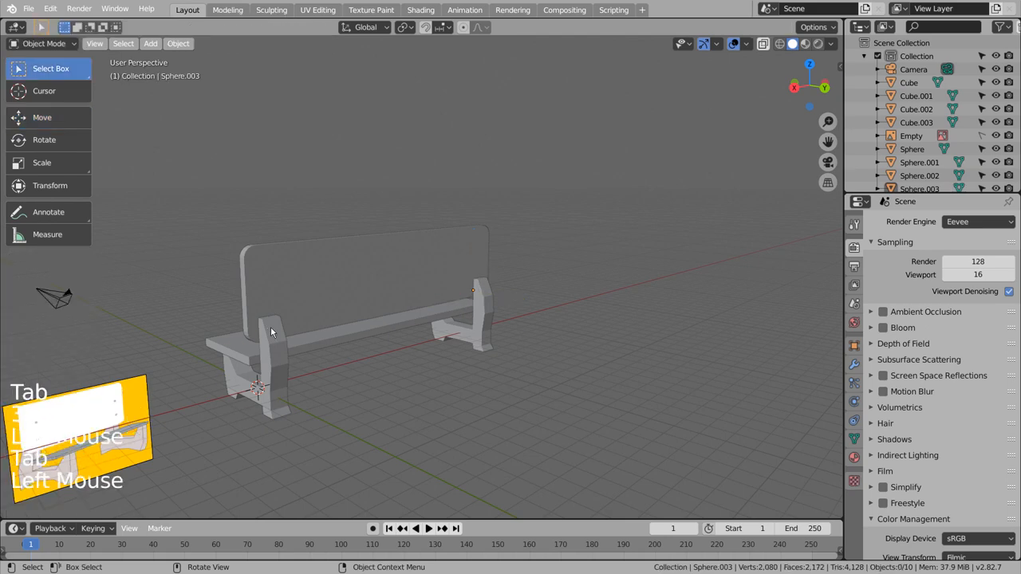
Step: Join the two side legs into a single object with Ctrl+J
{"action": "key", "text": "Tab"}
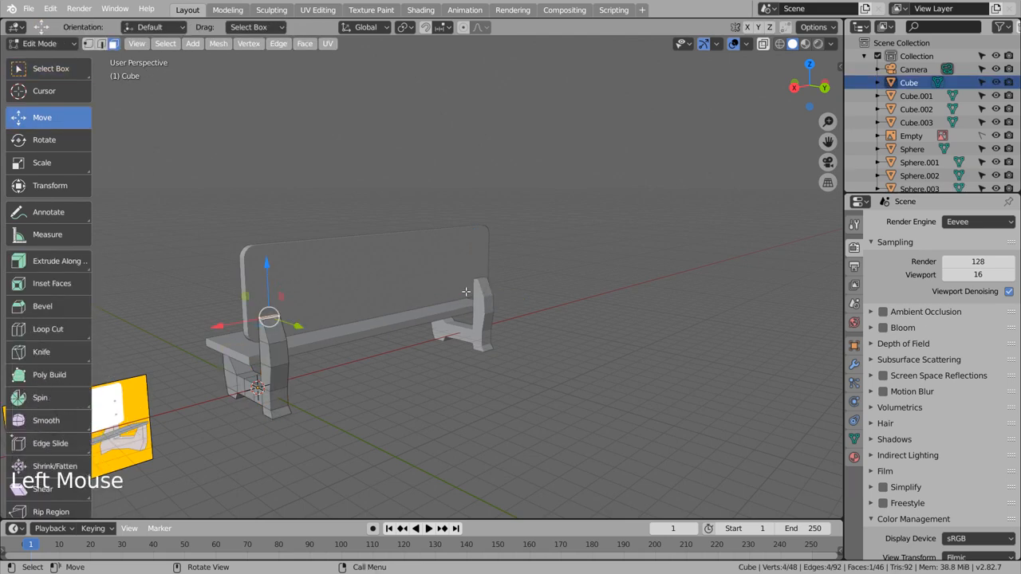
{"action": "key", "text": "Tab"}
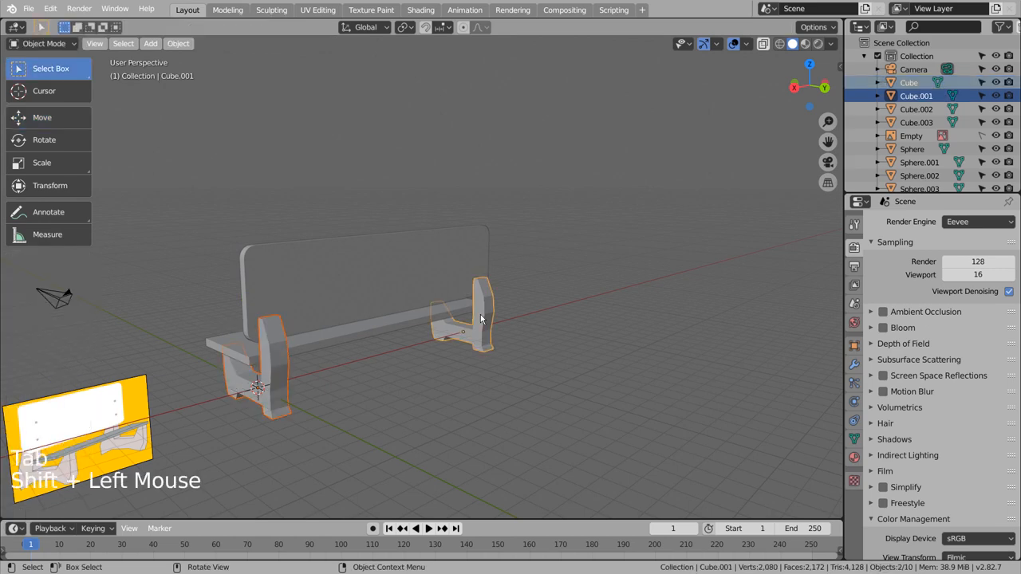
{"action": "key", "text": "Tab"}
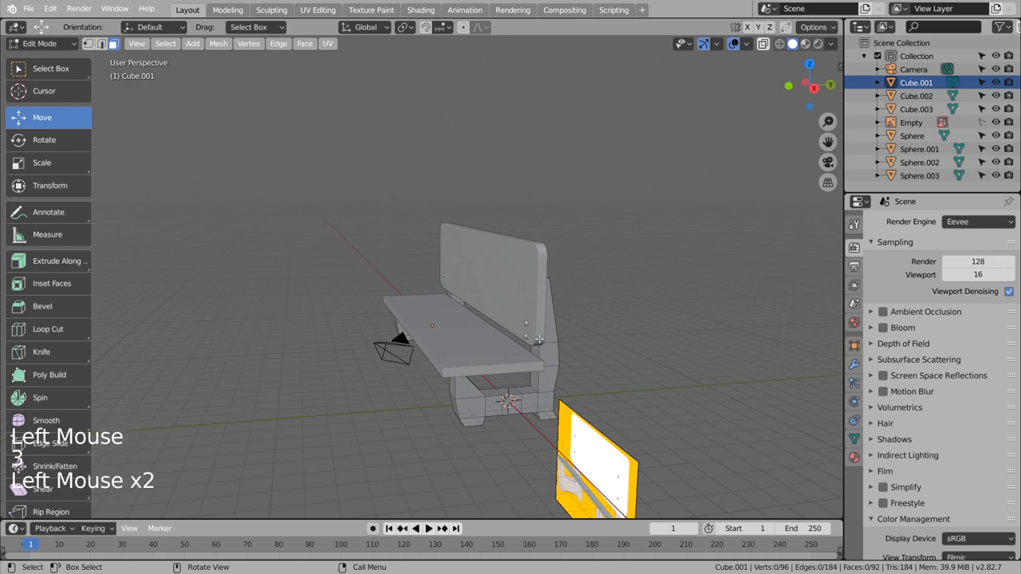
{"action": "key", "text": "Tab"}
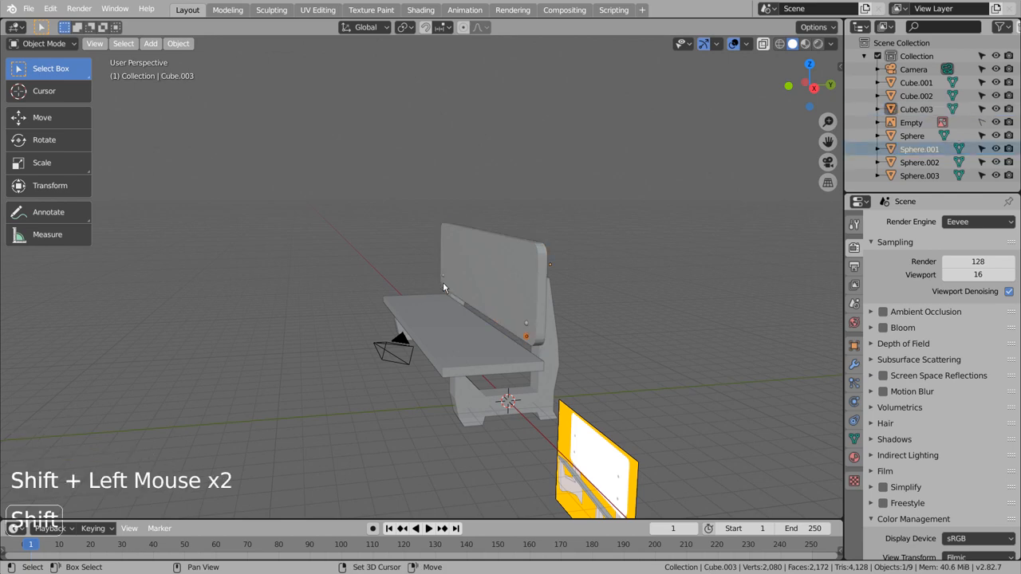
Step: Select the backrest with its four bolt spheres and raise them together along Z
{"action": "left_click", "coordinate": [484, 263]}
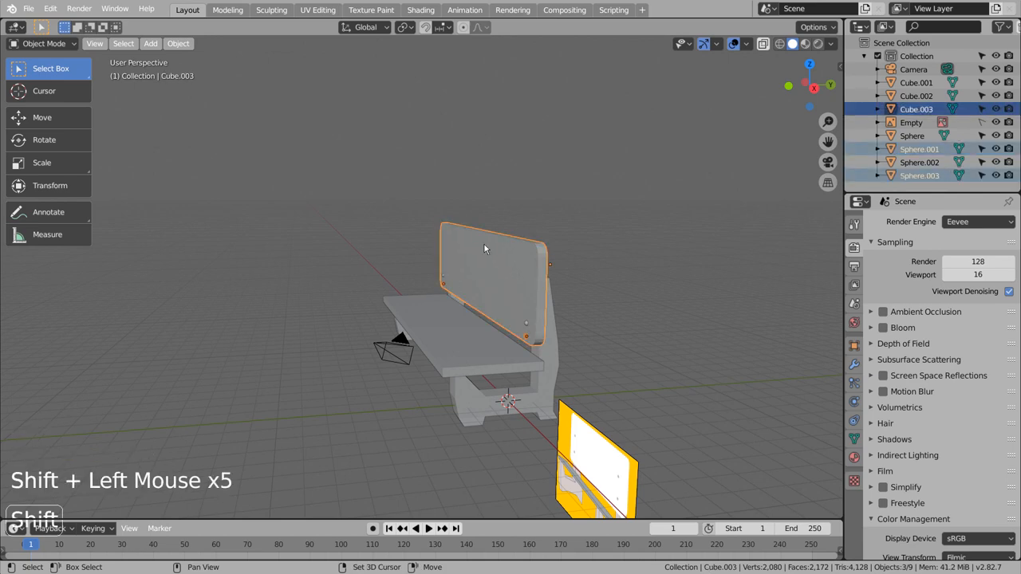
{"action": "key", "text": "g"}
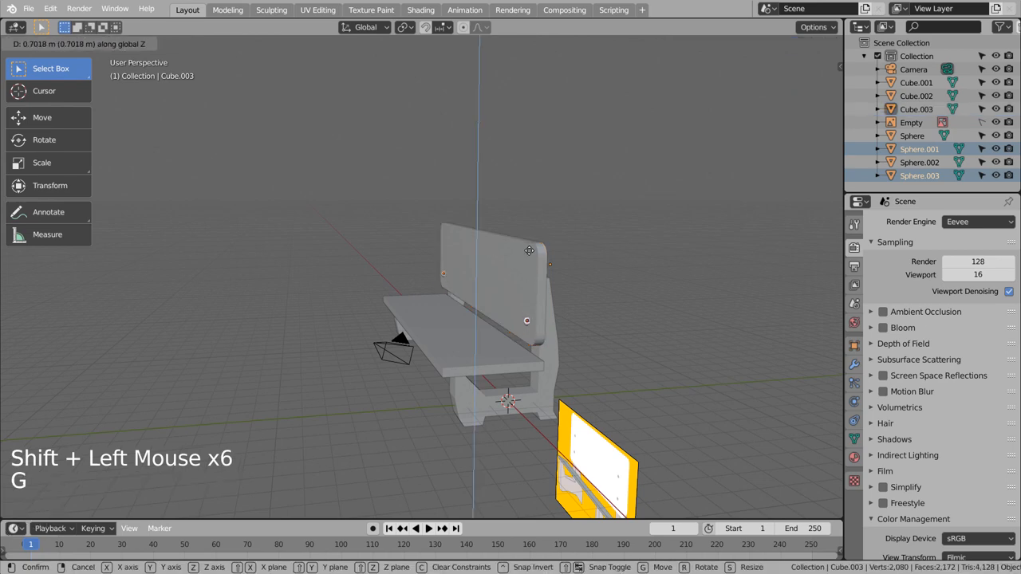
{"action": "left_click", "coordinate": [646, 303]}
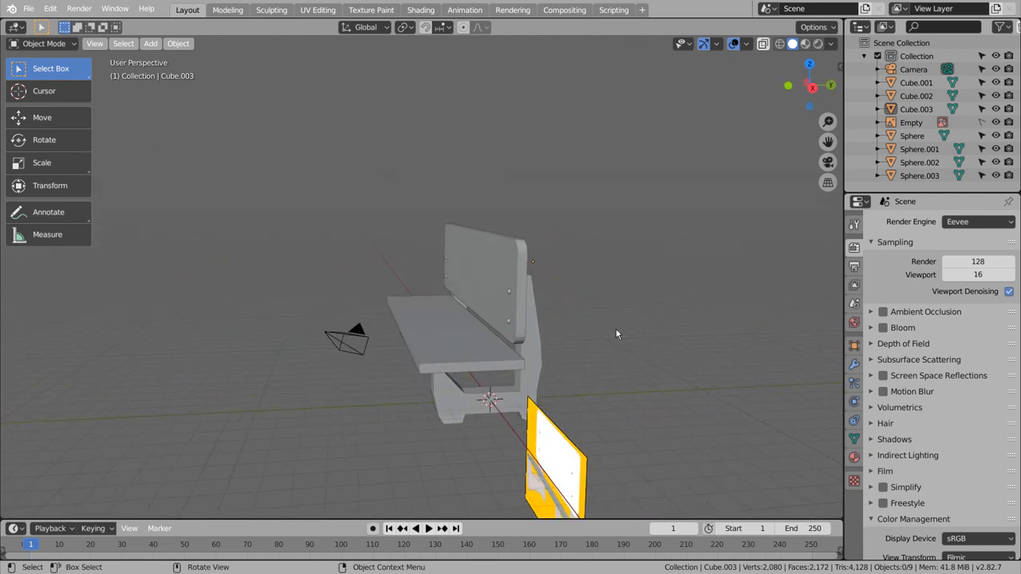
{"action": "scroll", "scroll_direction": "up", "scroll_amount": 3}
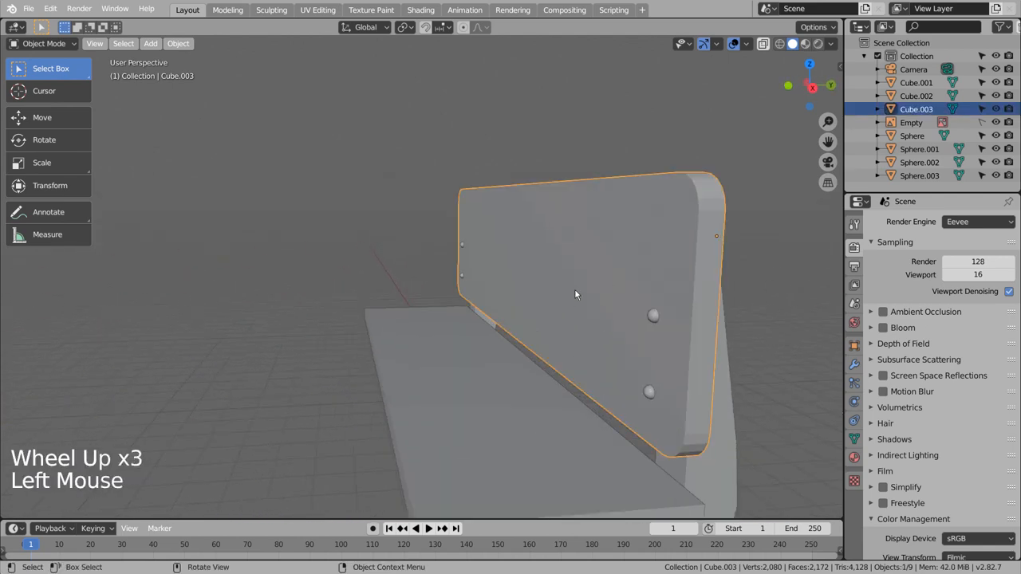
Step: Bevel and round off the backrest's edges in Edit Mode, then return to Object Mode
{"action": "key", "text": "Tab"}
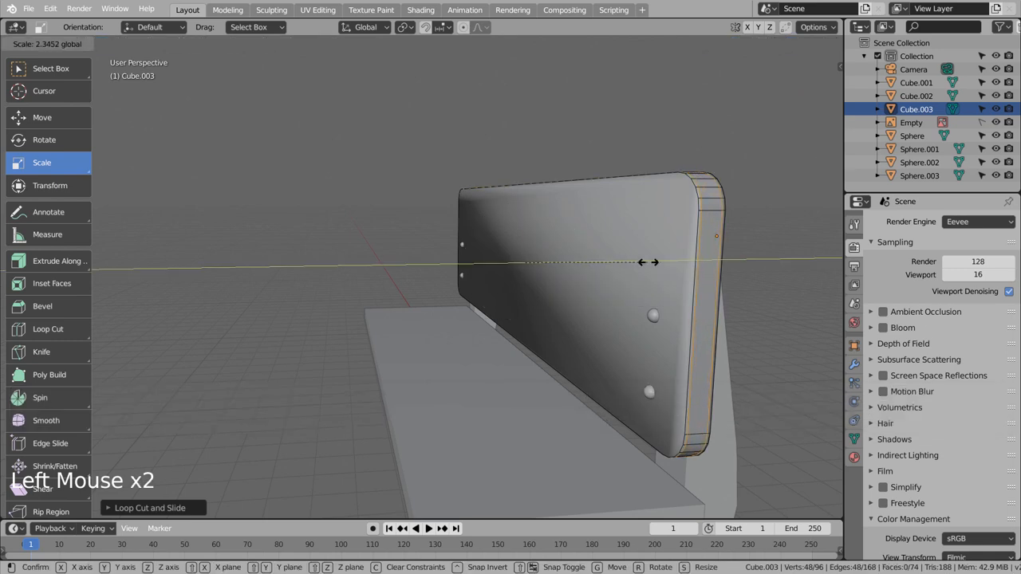
{"action": "key", "text": "Tab"}
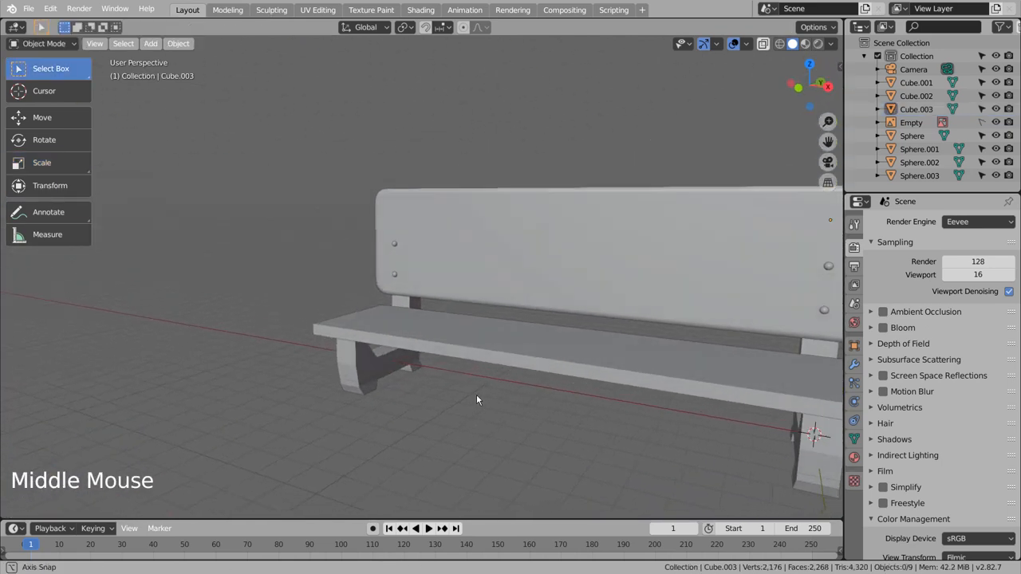
Step: Add two edge loops to the side legs and reshape their lower ends into rounded forms
{"action": "key", "text": "Tab"}
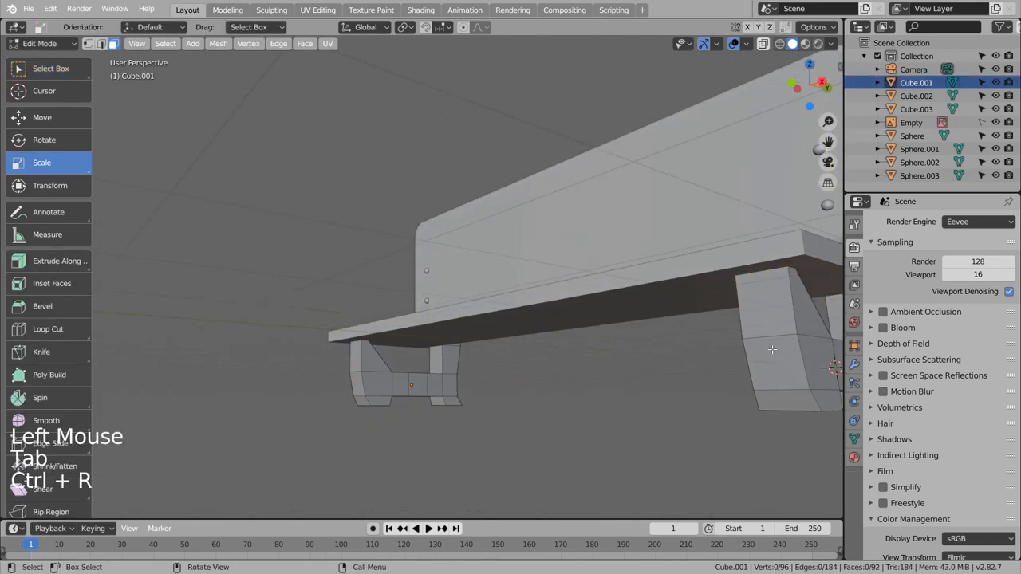
{"action": "key", "text": "Tab"}
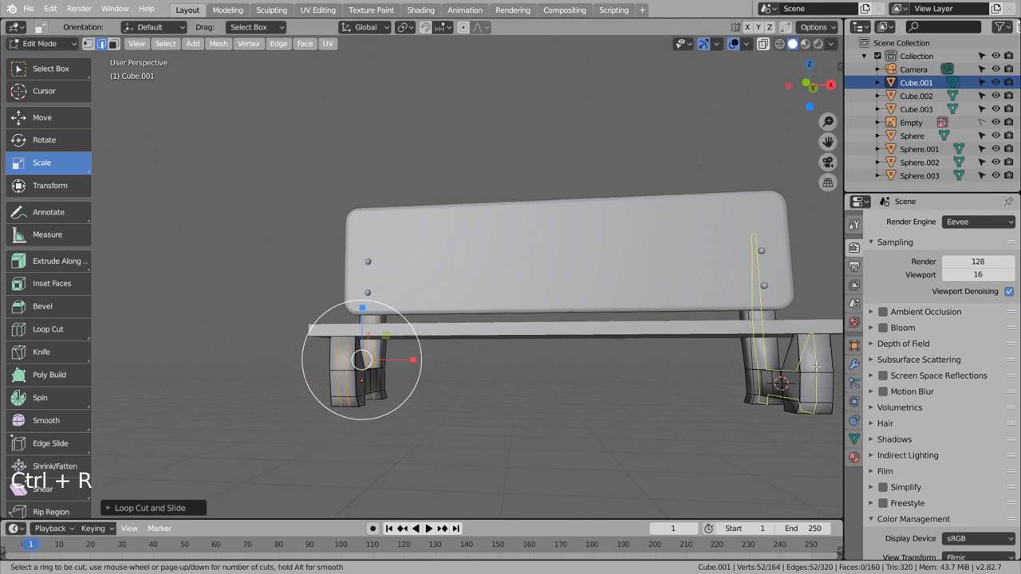
{"action": "key", "text": "Tab"}
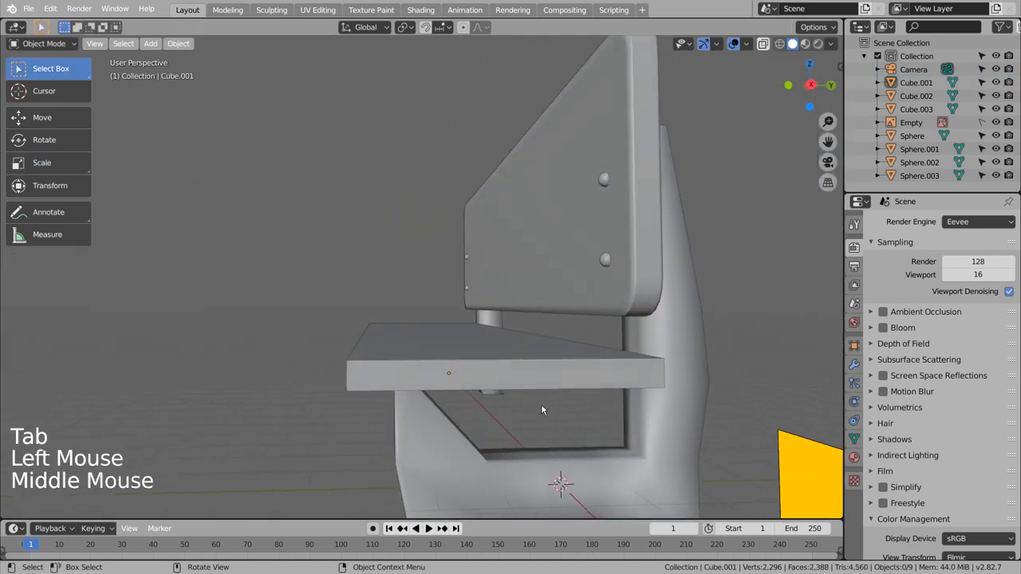
{"action": "key", "text": "Tab"}
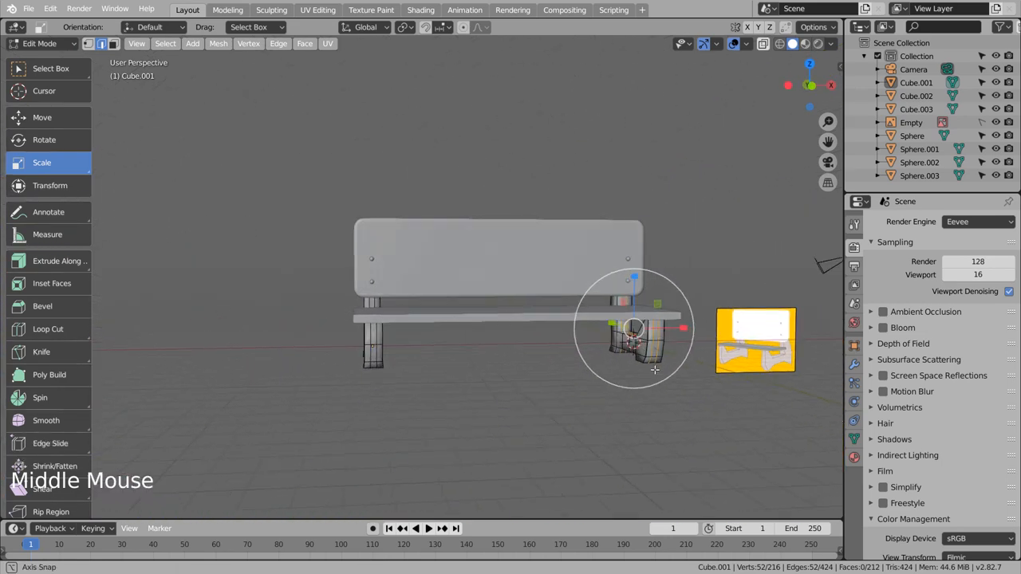
{"action": "key", "text": "Tab"}
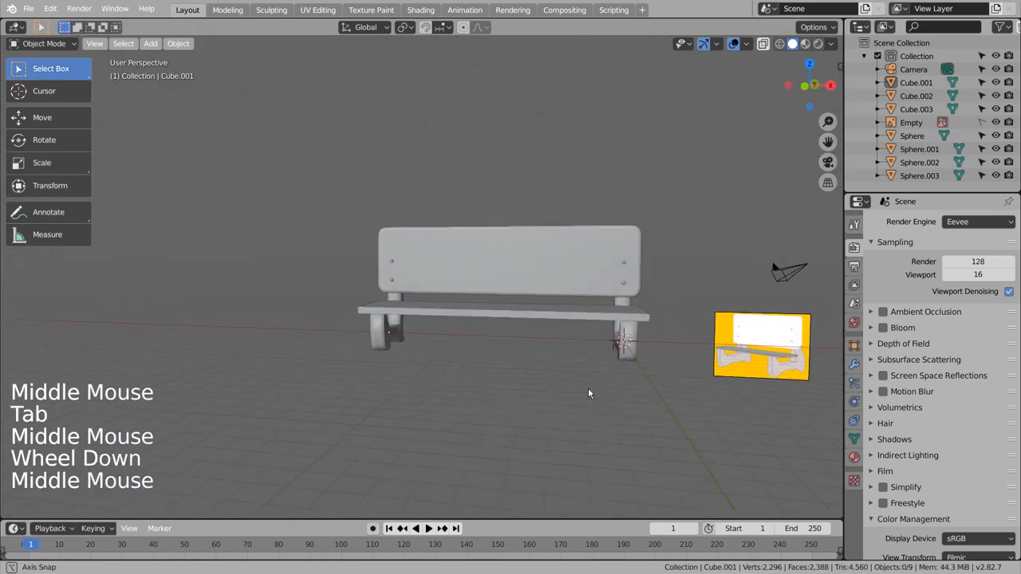